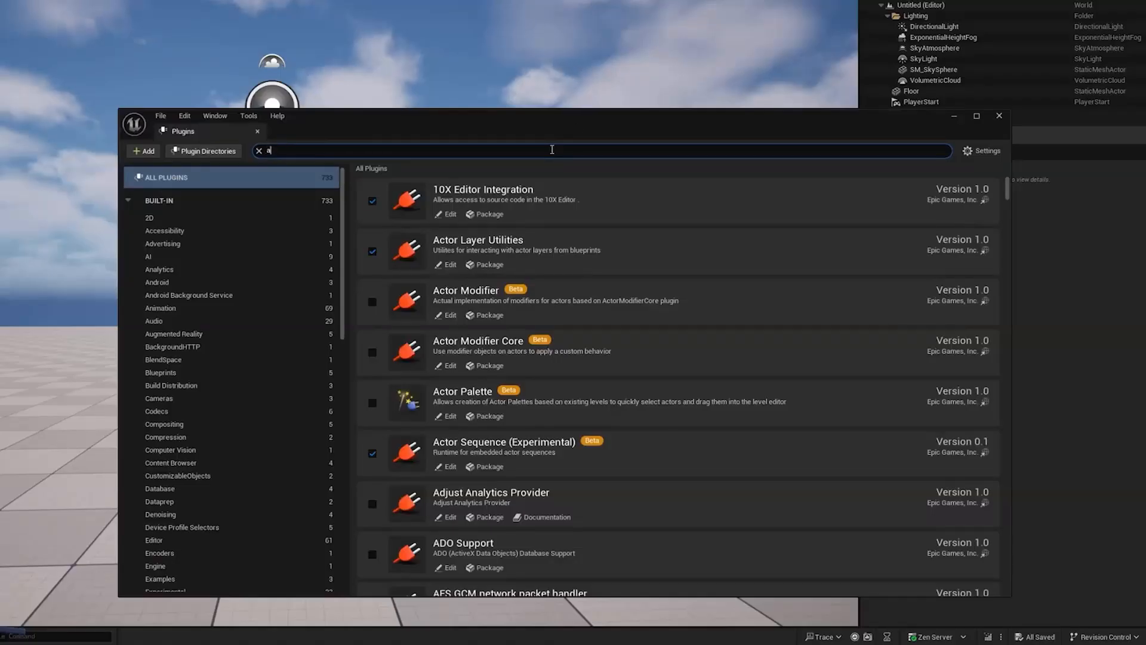
- Search 'i assis' and launch the Epic Developer Assistant chat window
{"action": "type", "text": "i assis"}
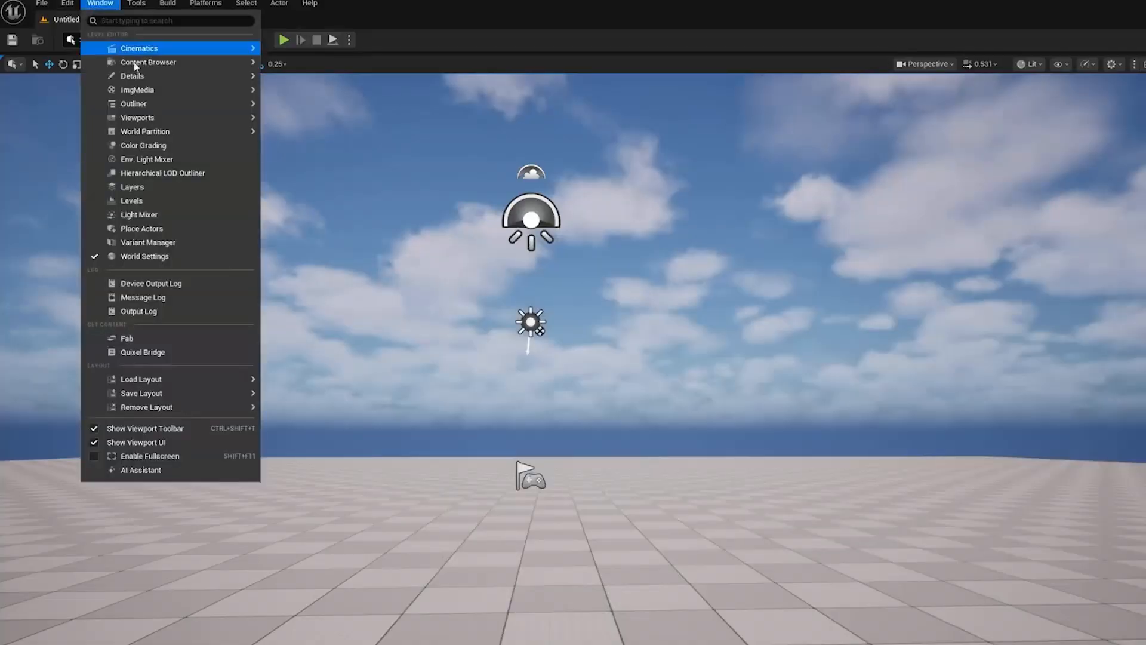
{"action": "left_click", "coordinate": [139, 470]}
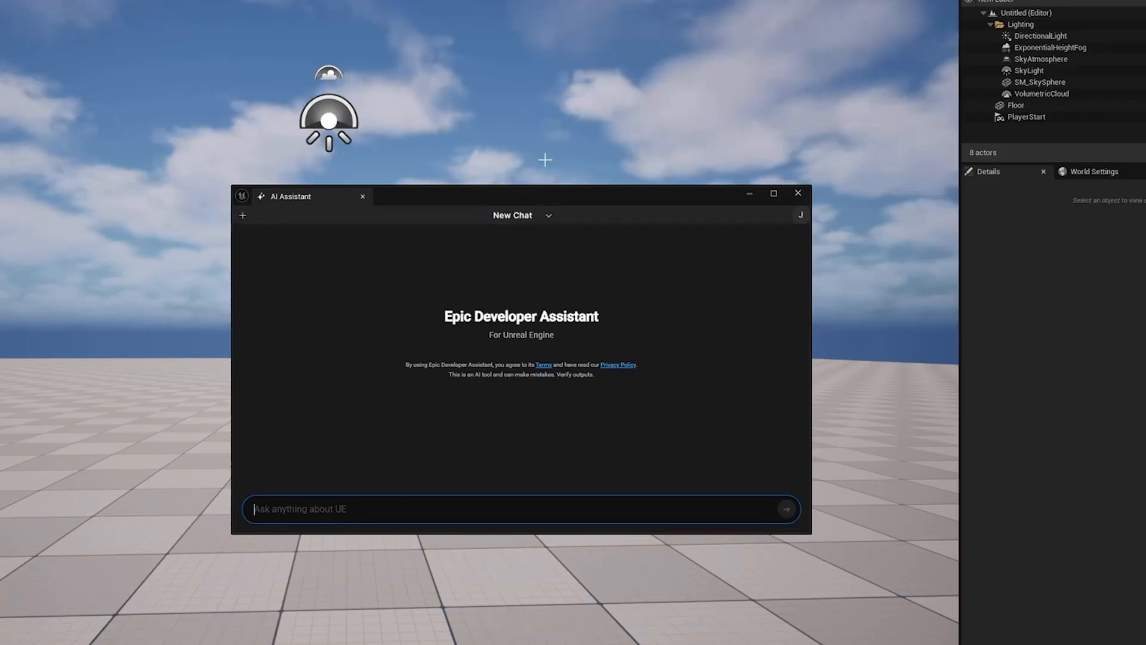
{"action": "left_click_drag", "start_coordinate": [512, 196], "coordinate": [524, 207]}
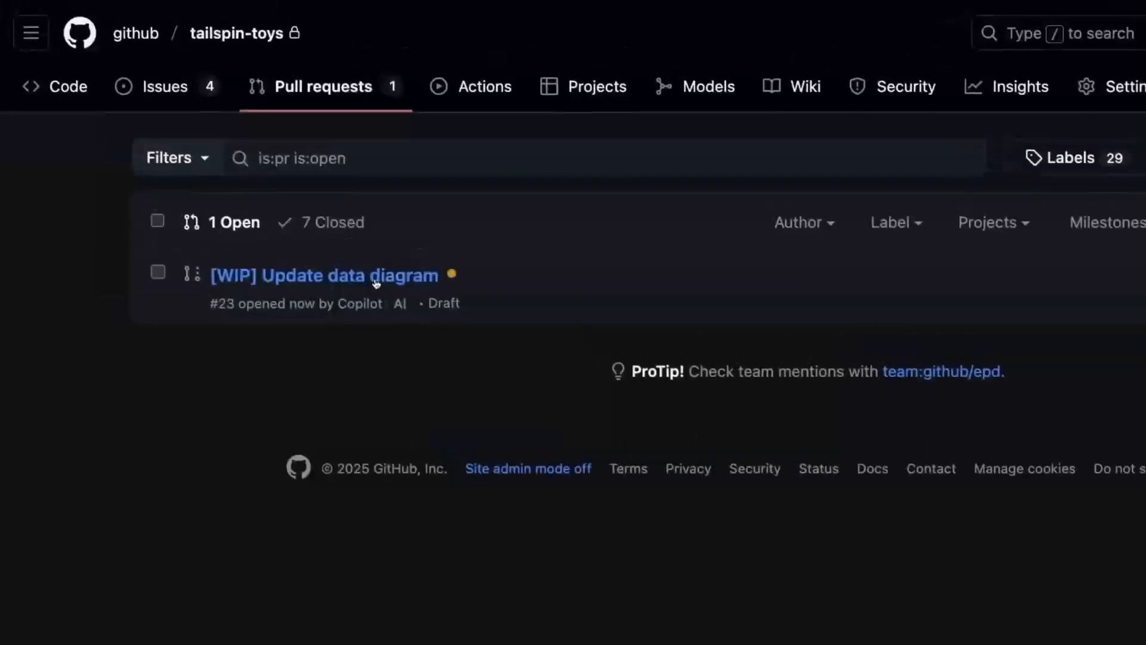
{"action": "left_click", "coordinate": [323, 276]}
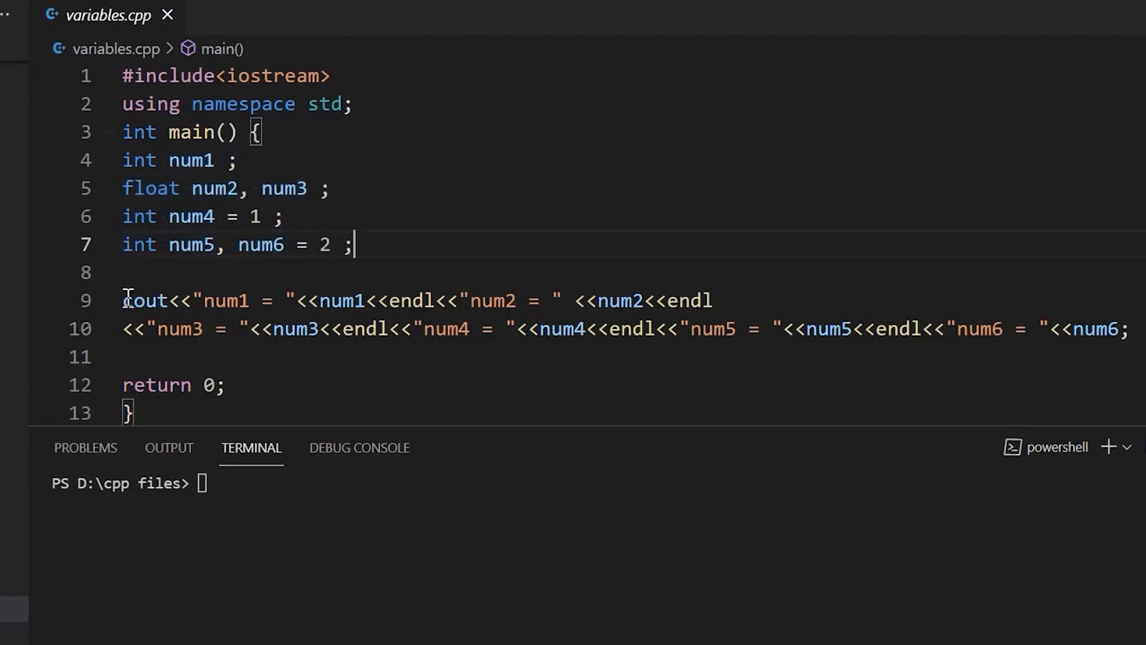
{"action": "left_click_drag", "start_coordinate": [123, 300], "coordinate": [1131, 328]}
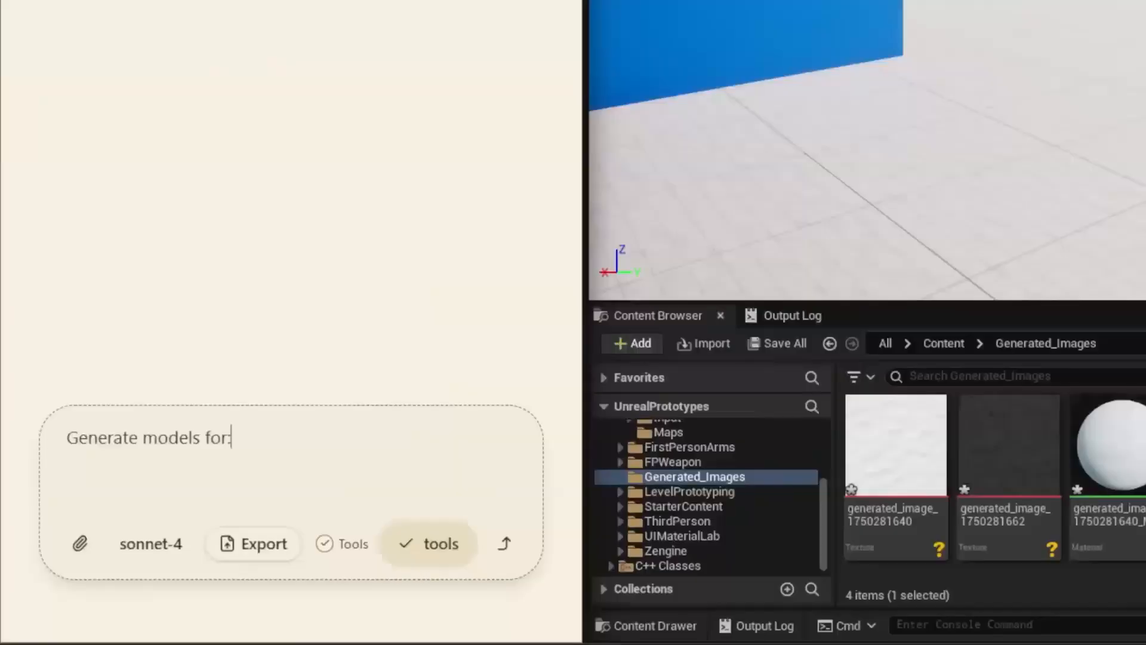
- Type '- cube-shaped armor crate that's ma' as the first Aura model description
{"action": "type", "text": "- cube-shaped armor crate that's ma"}
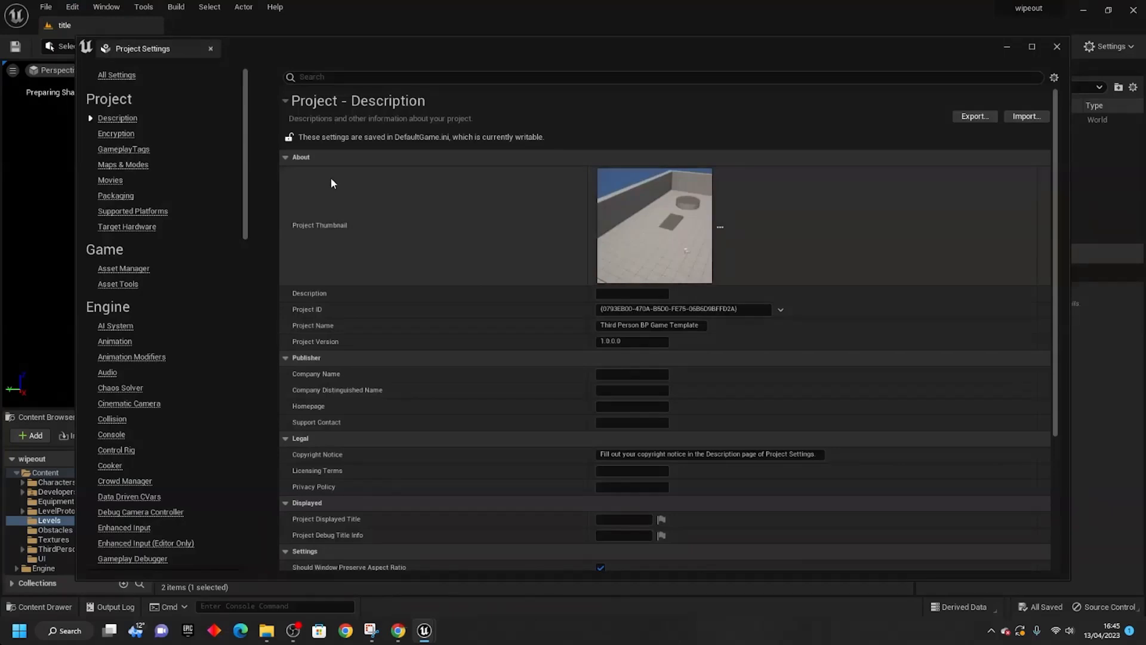
- Package the project for Android (ETC2), choosing Music as the output folder
{"action": "left_click", "coordinate": [123, 164]}
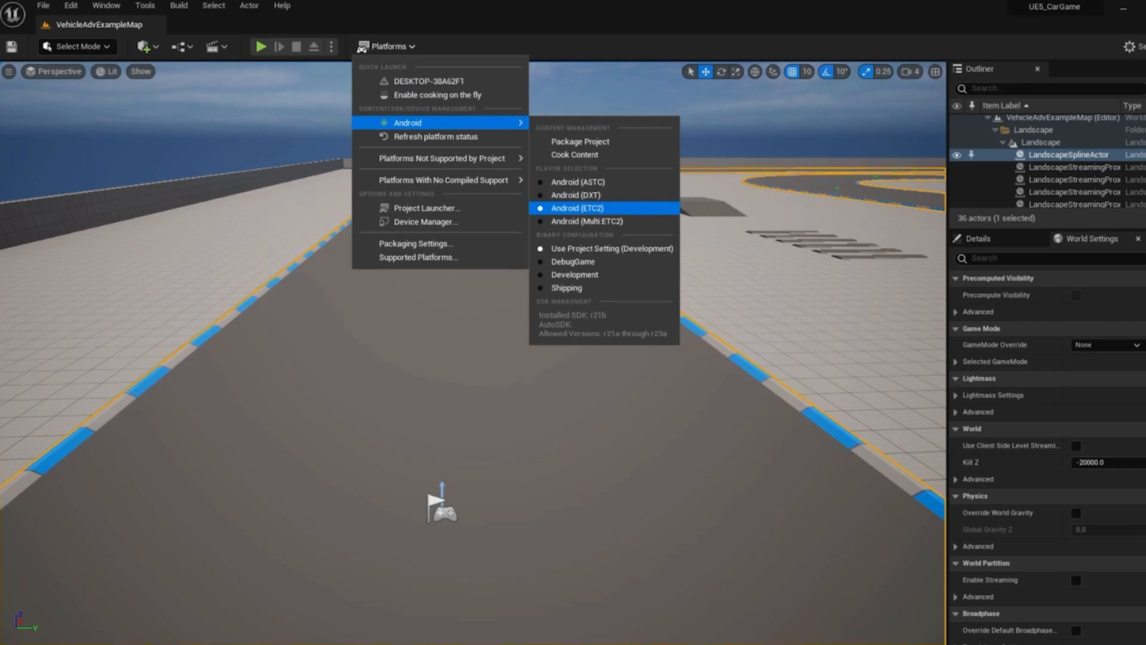
{"action": "mouse_move", "coordinate": [579, 140]}
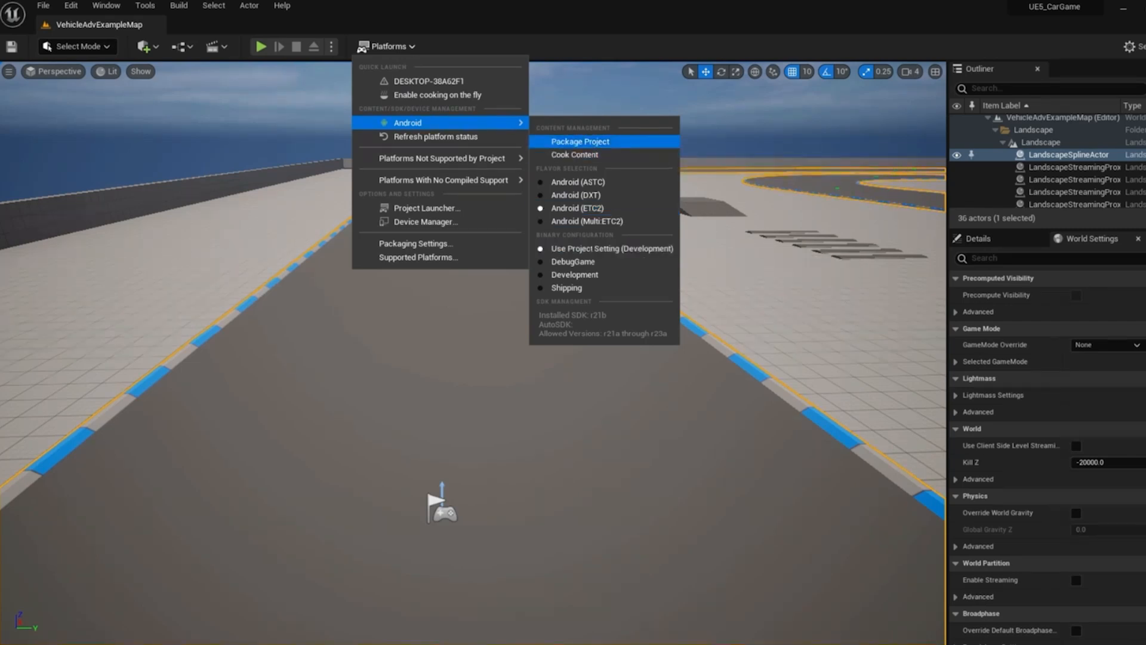
{"action": "left_click", "coordinate": [579, 141]}
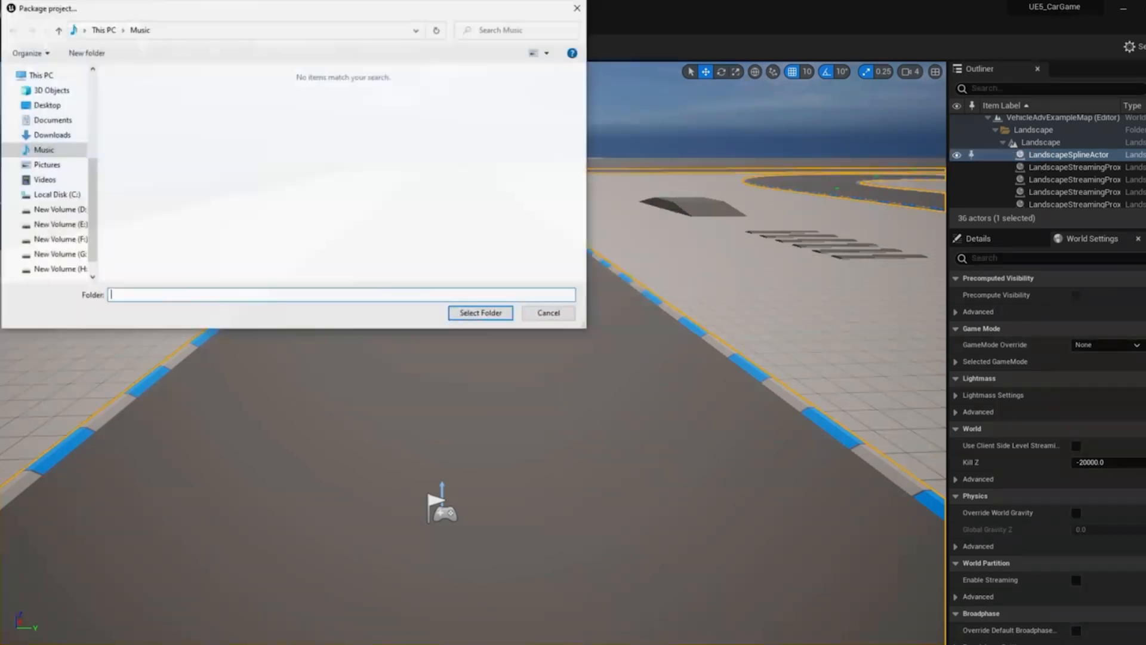
{"action": "left_click", "coordinate": [43, 150]}
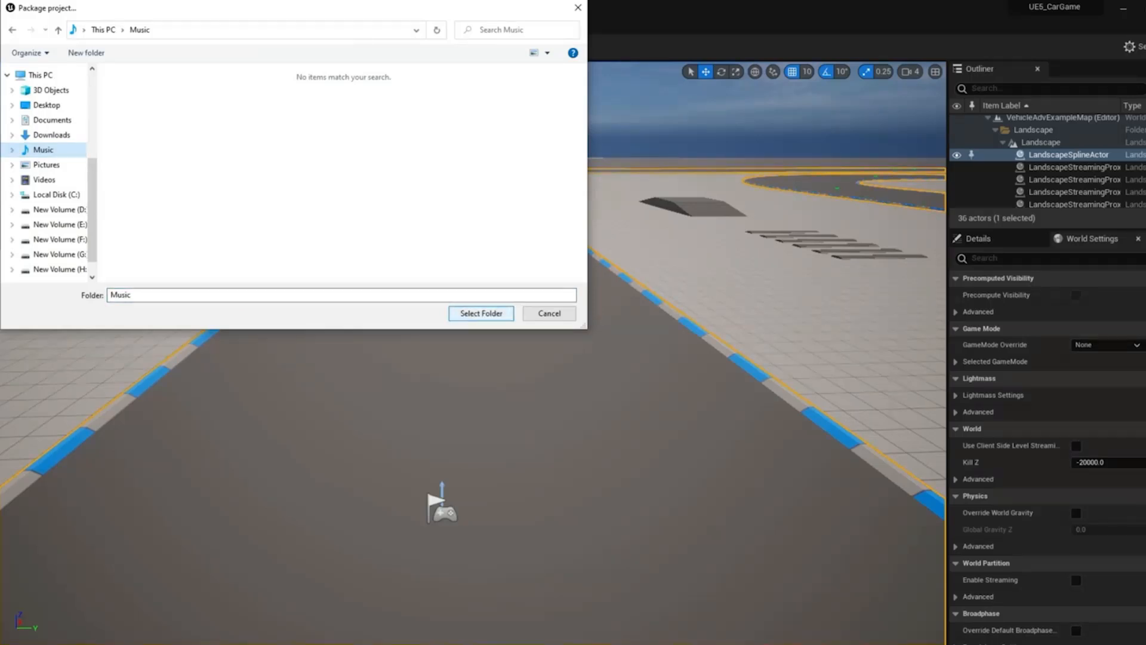
{"action": "left_click", "coordinate": [480, 313]}
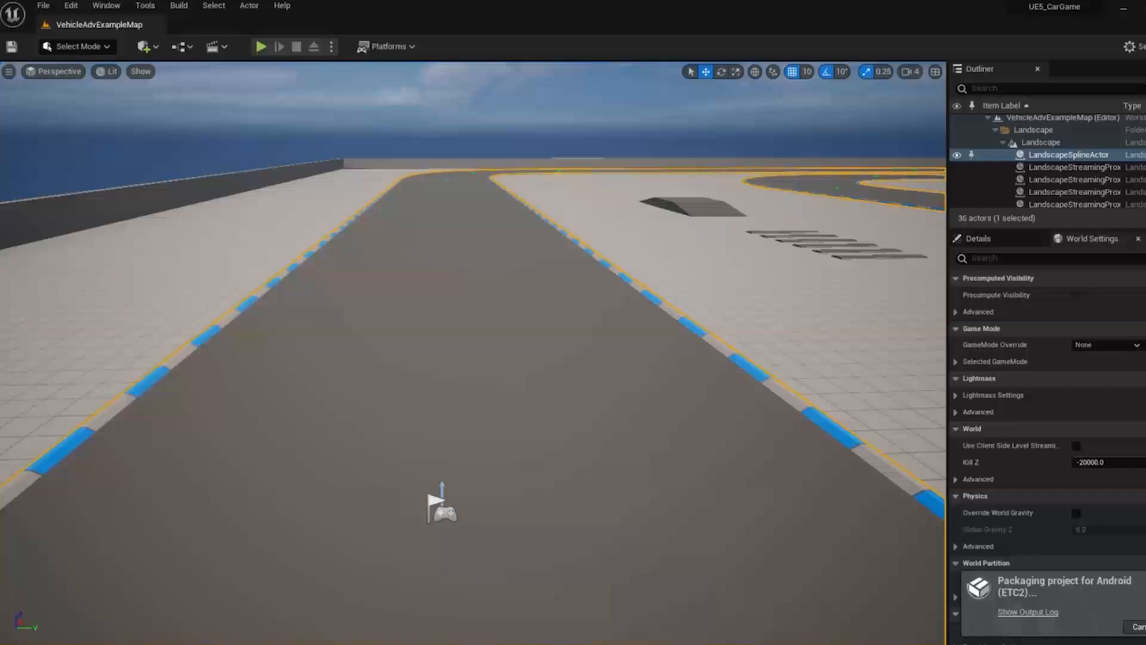
{"action": "left_click", "coordinate": [1026, 611]}
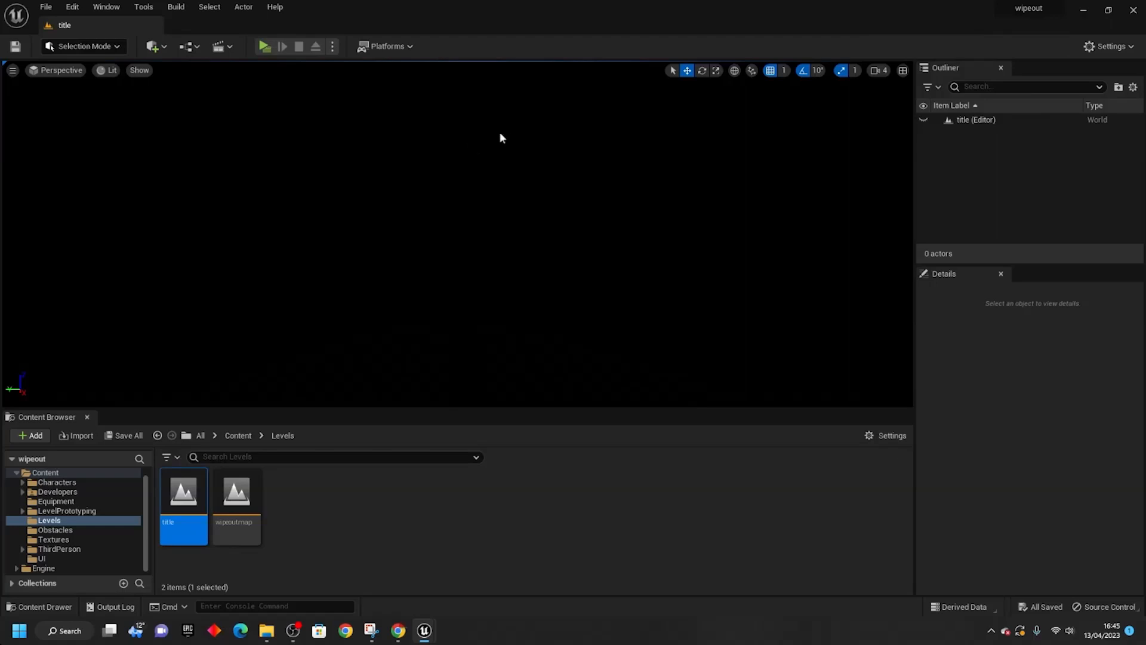
- Show the Platforms dropdown listing Android, Windows and other targets
{"action": "left_click", "coordinate": [386, 46]}
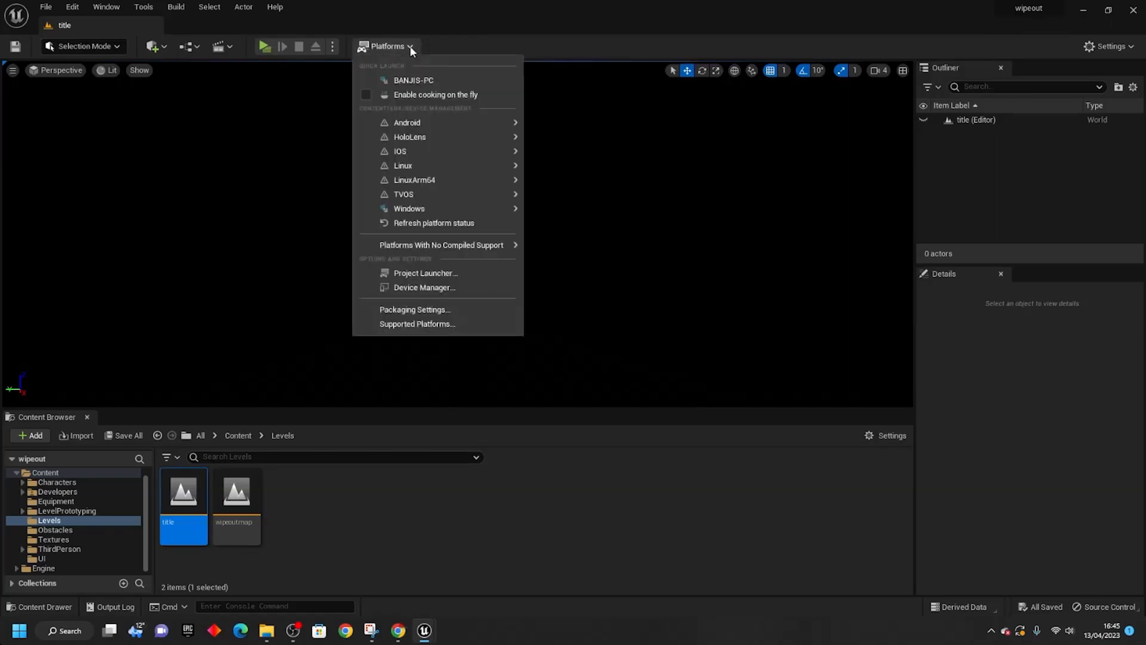
{"action": "mouse_move", "coordinate": [408, 208]}
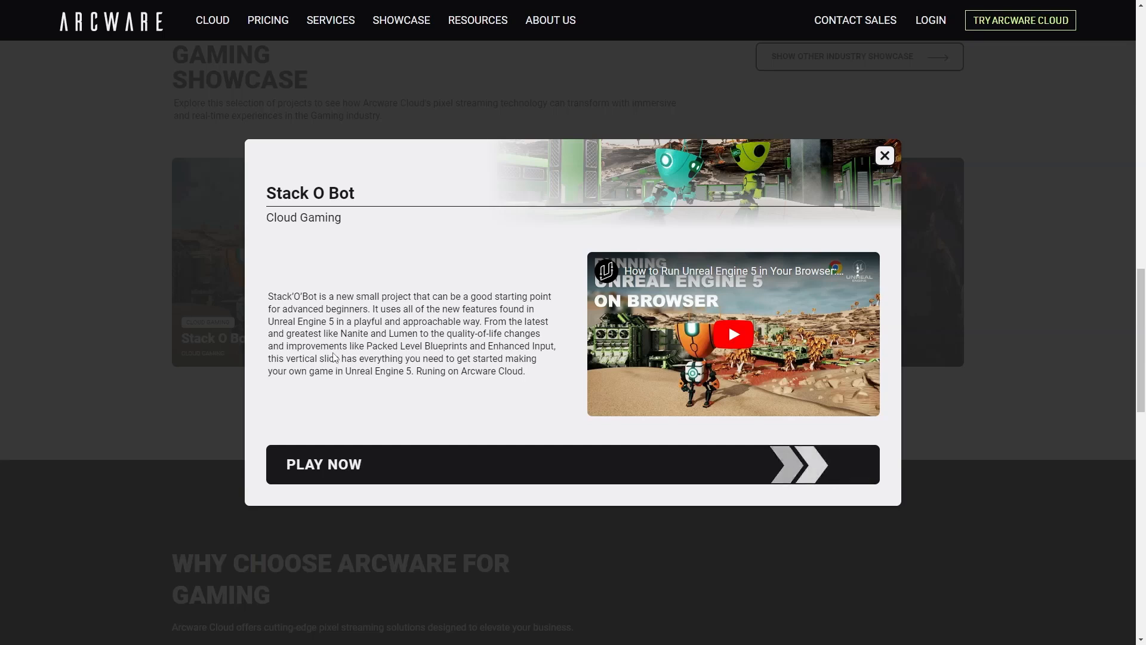
{"action": "left_click", "coordinate": [323, 463]}
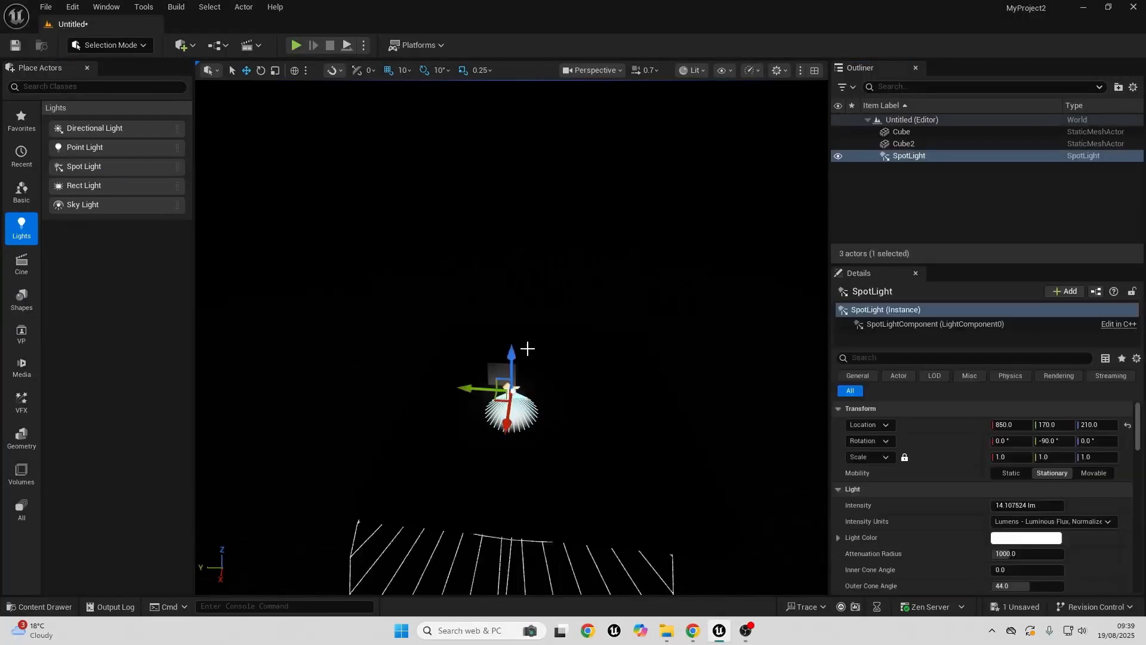
- Drag the spotlight up on Z and sideways on Y over the cubes
{"action": "left_click_drag", "start_coordinate": [509, 351], "coordinate": [511, 212]}
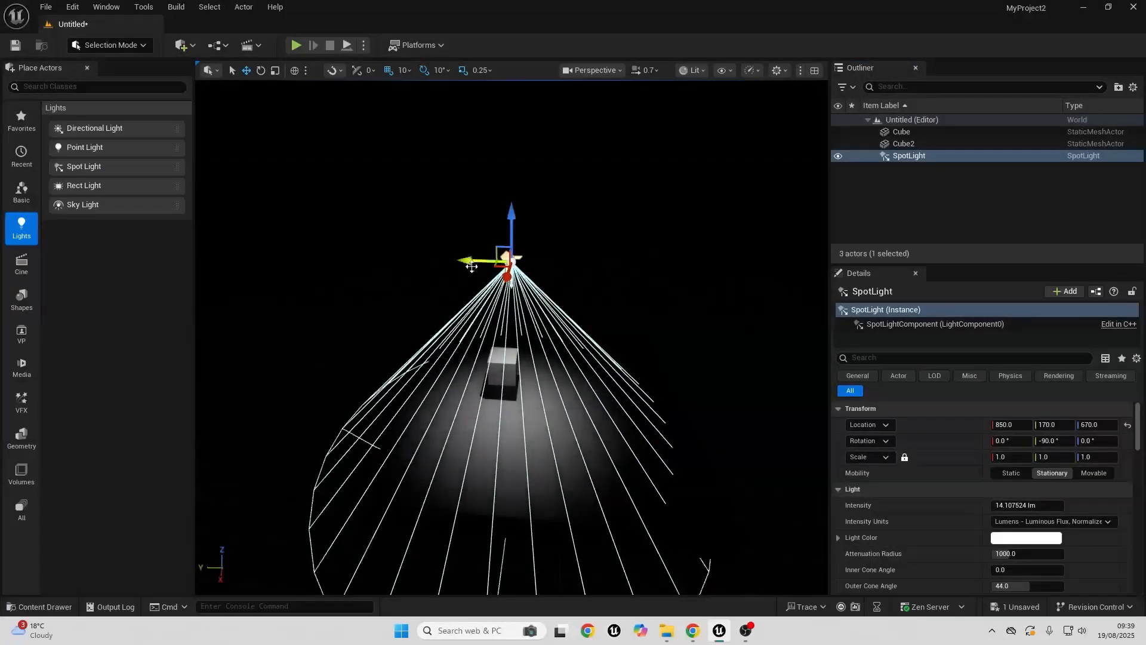
{"action": "left_click_drag", "start_coordinate": [468, 260], "coordinate": [504, 263]}
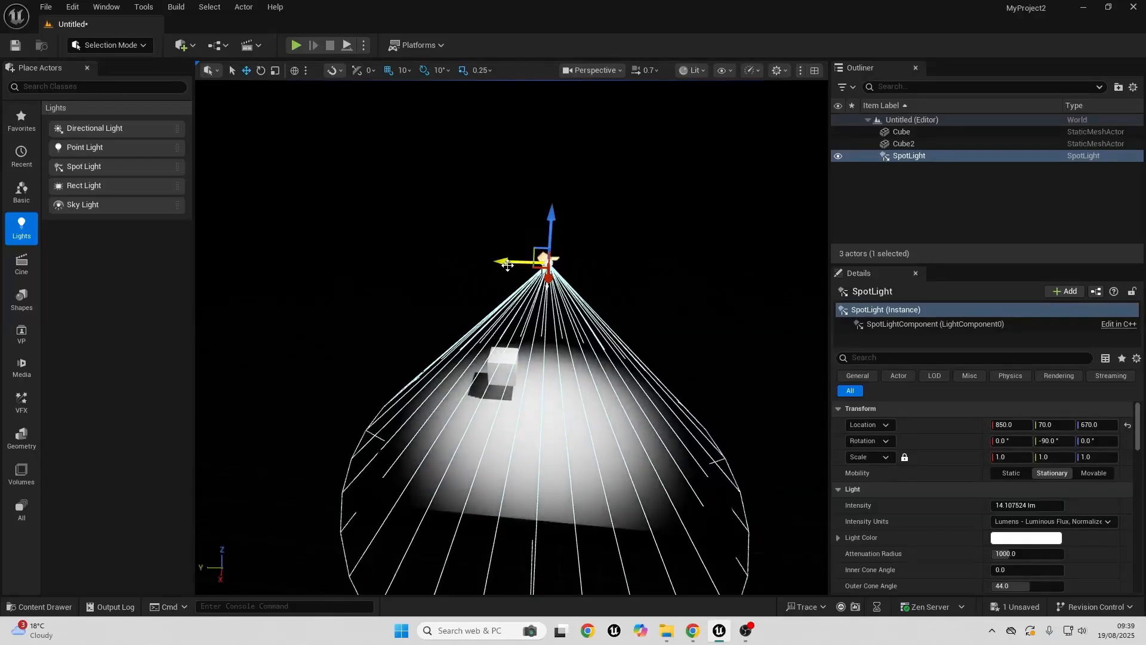
{"action": "key", "text": "Delete"}
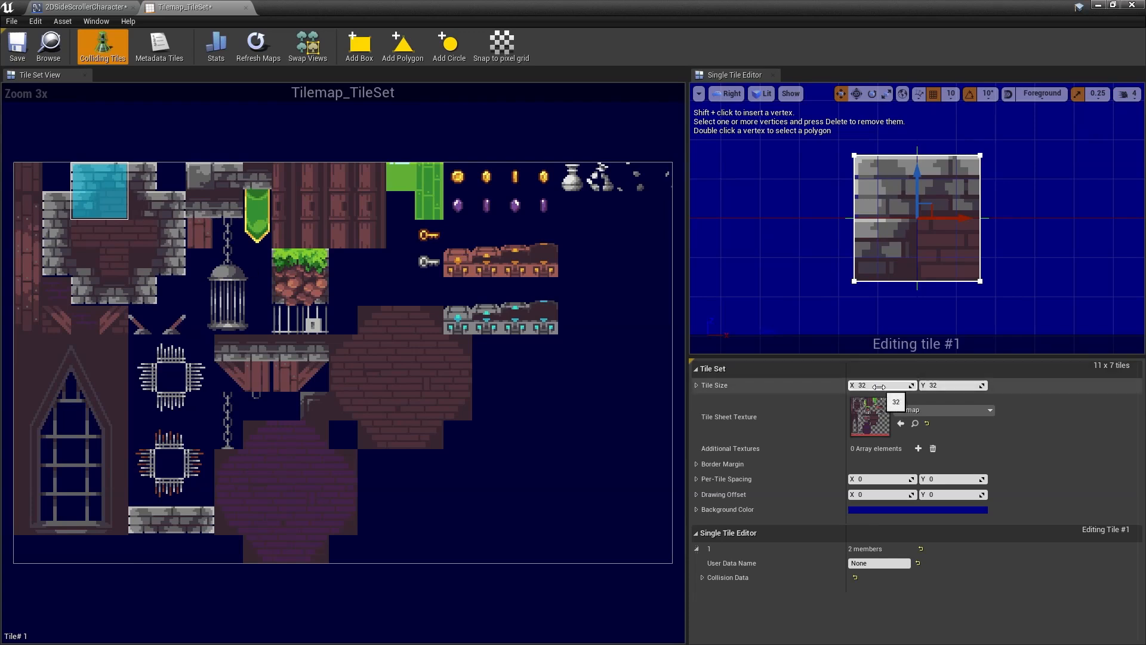
- Enter 16 as the tile set's Tile Size X
{"action": "type", "text": "16"}
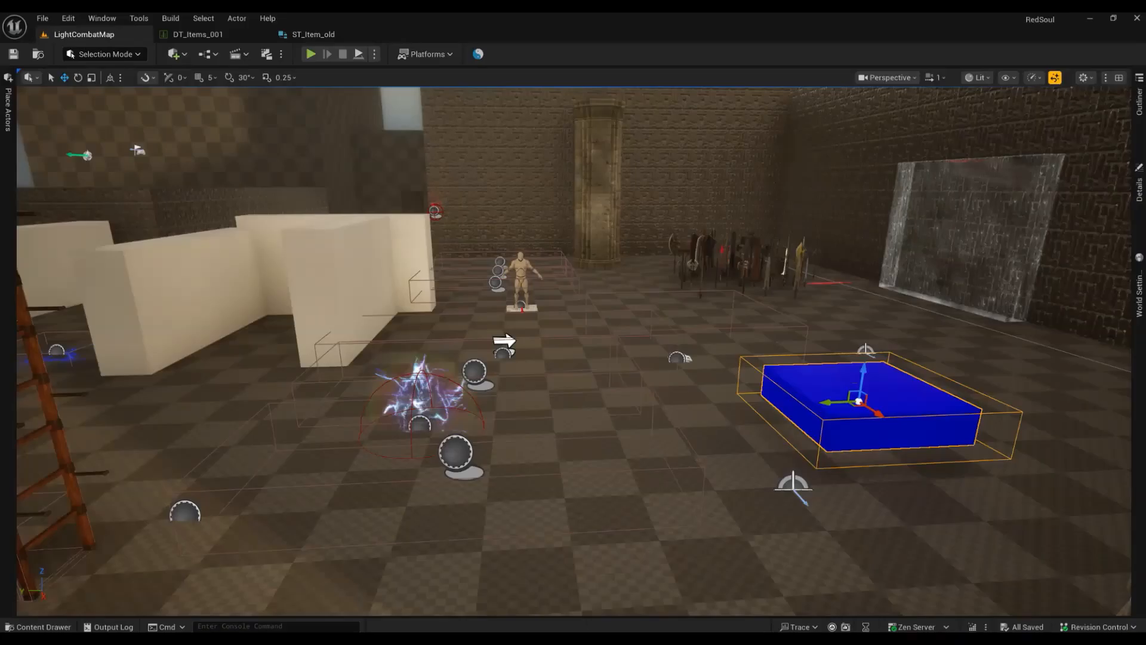
- Open the candle-lit cathedral town level tab in the viewport
{"action": "left_click", "coordinate": [310, 53]}
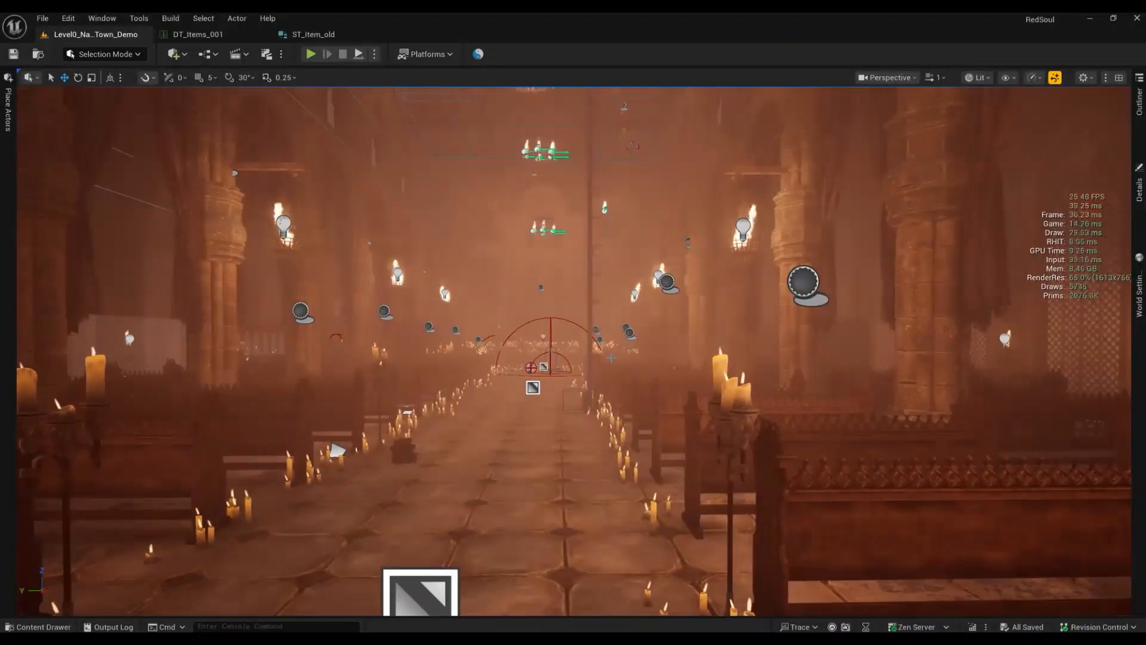
{"action": "left_click", "coordinate": [979, 78]}
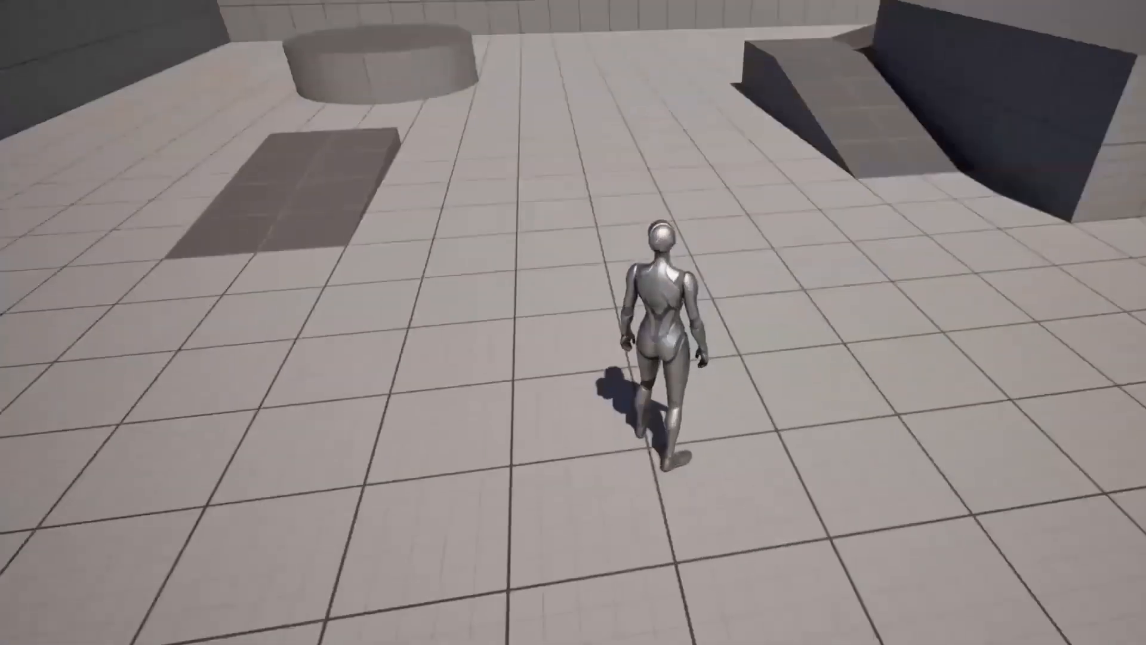
- Pause play with Escape to show Continue, Settings, language and Quit options
{"action": "key", "text": "Escape"}
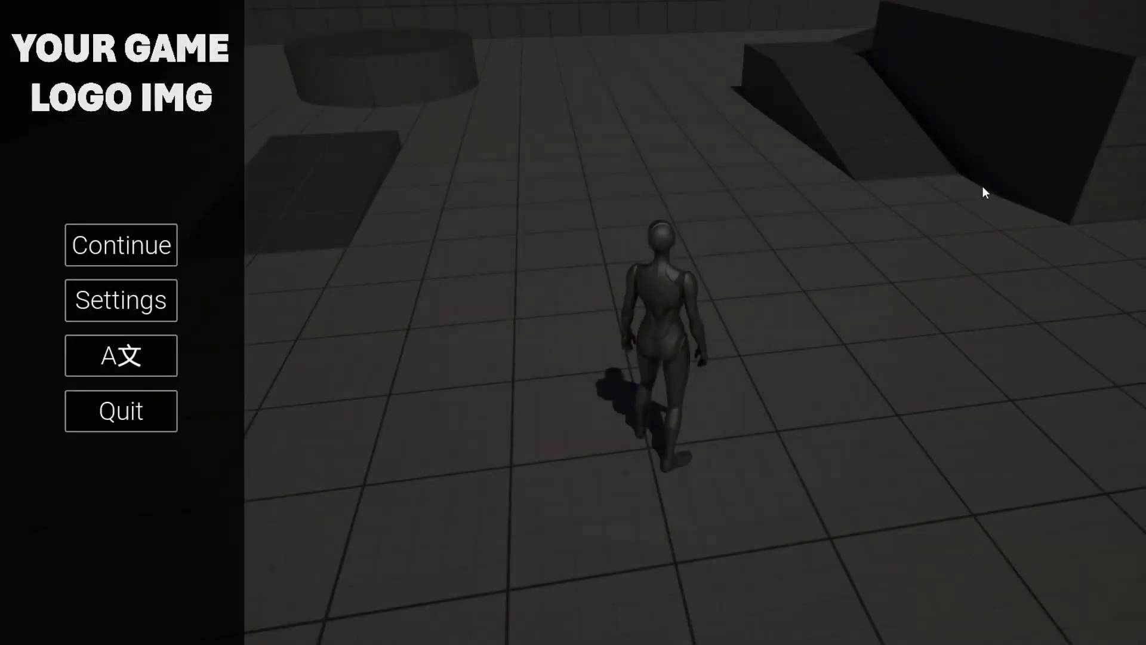
{"action": "left_click", "coordinate": [121, 245]}
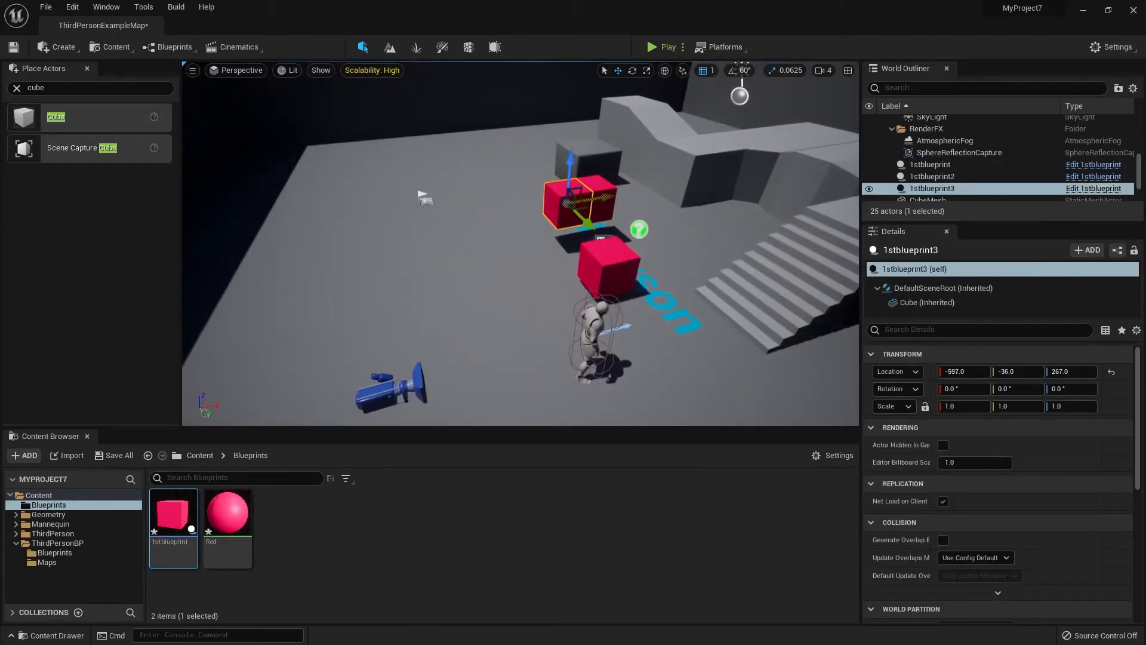
- Move a 1stblueprint red cube, then play the third-person example map
{"action": "left_click_drag", "start_coordinate": [580, 197], "coordinate": [527, 208]}
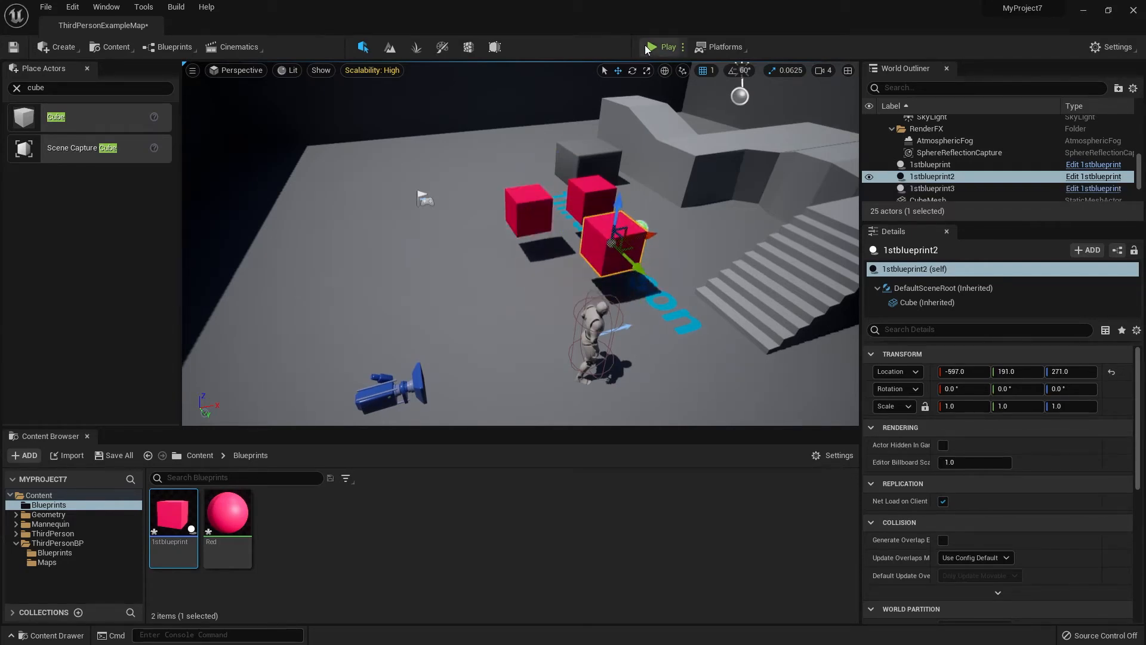
{"action": "left_click", "coordinate": [663, 47]}
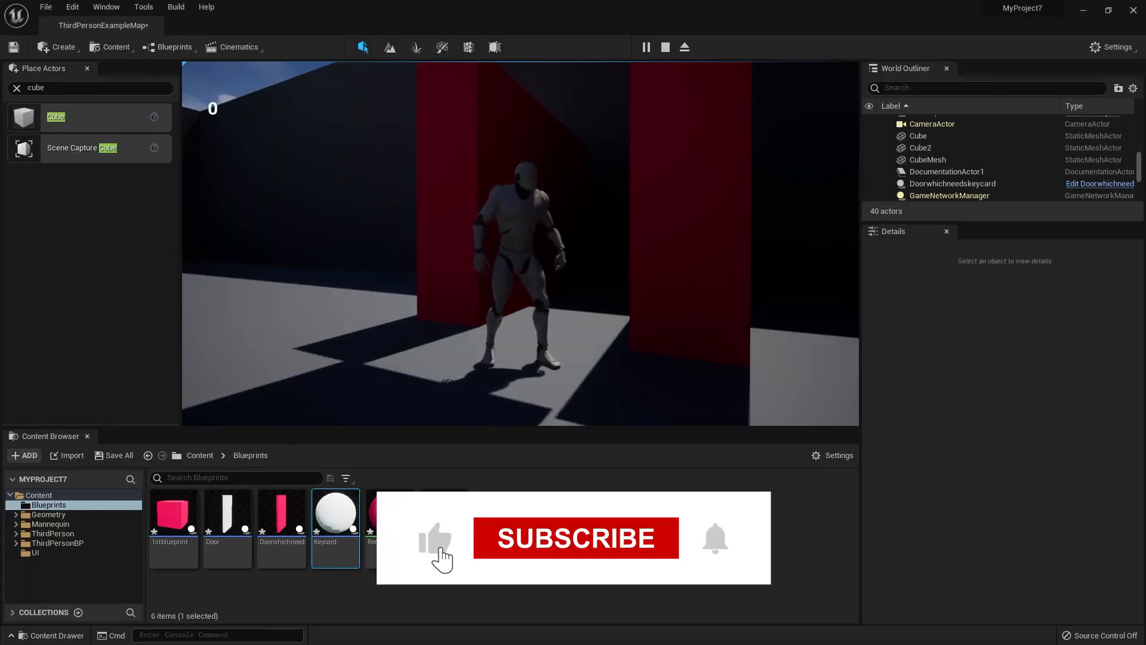
{"action": "left_click", "coordinate": [576, 537]}
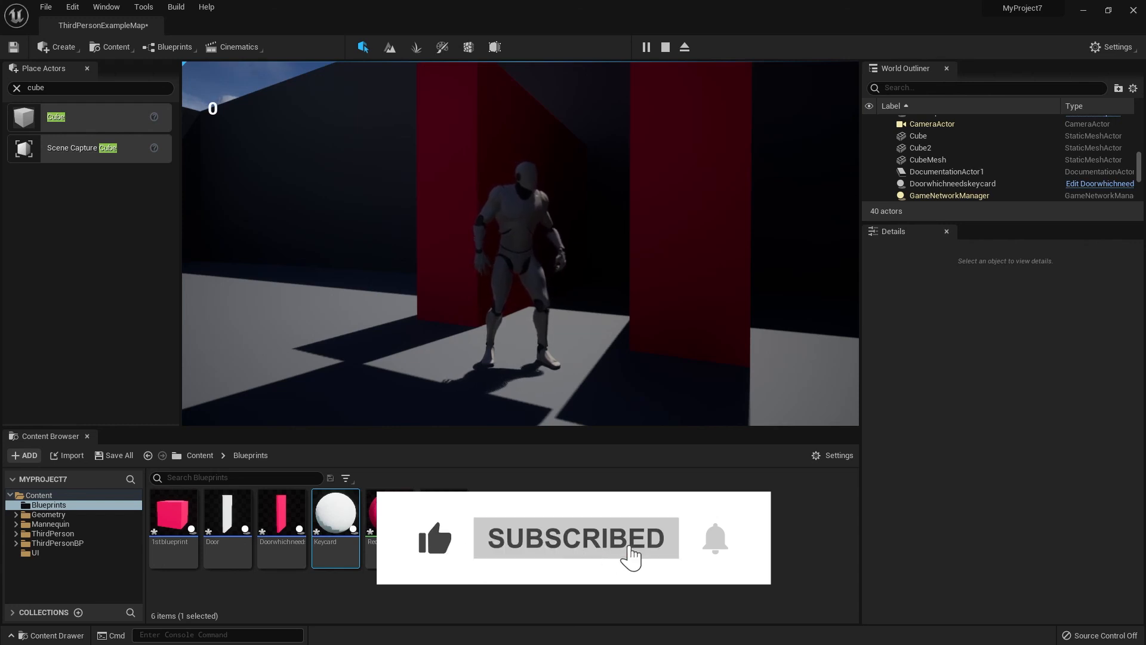